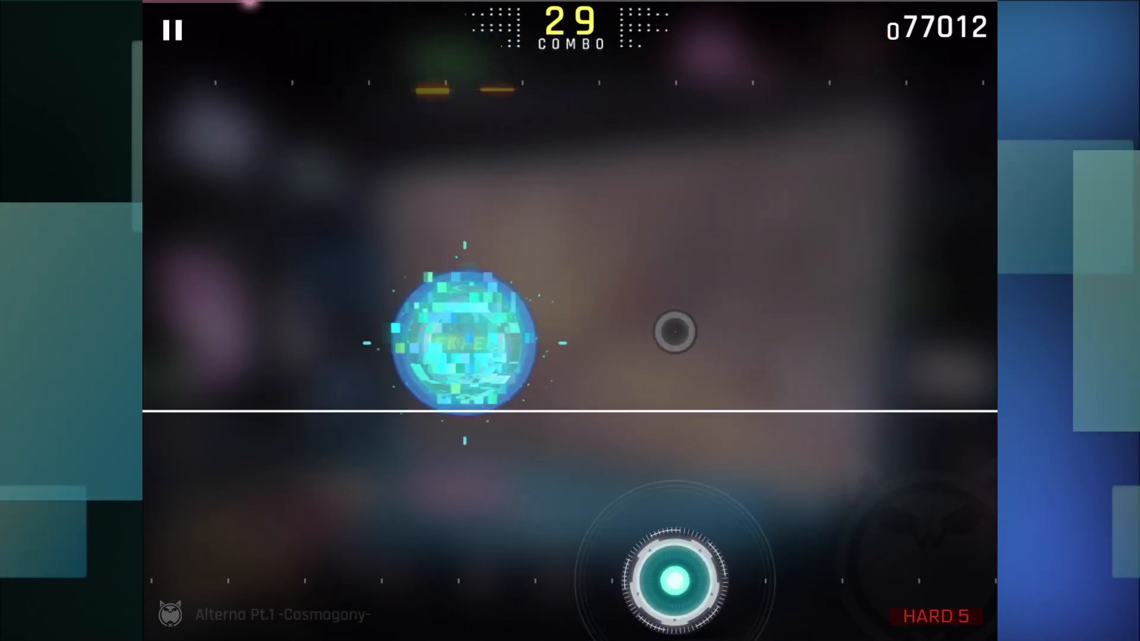
Step: Hit every Alterna Pt.1 HARD 5 note without missing, reaching a 200 combo past 560,000
left_click(735, 454)
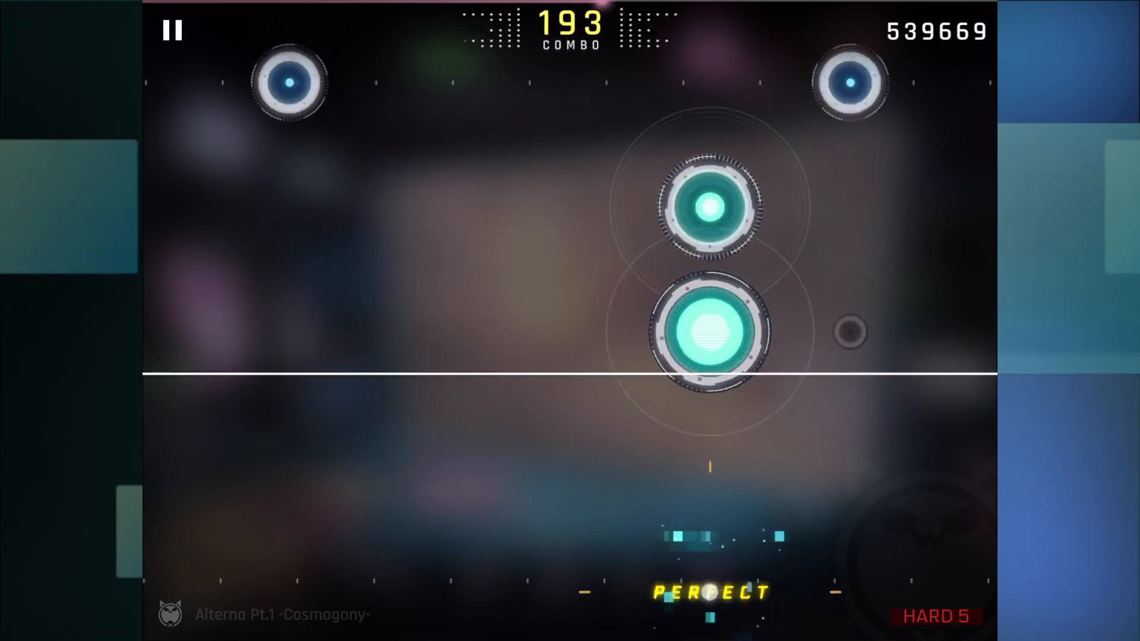
left_click(395, 207)
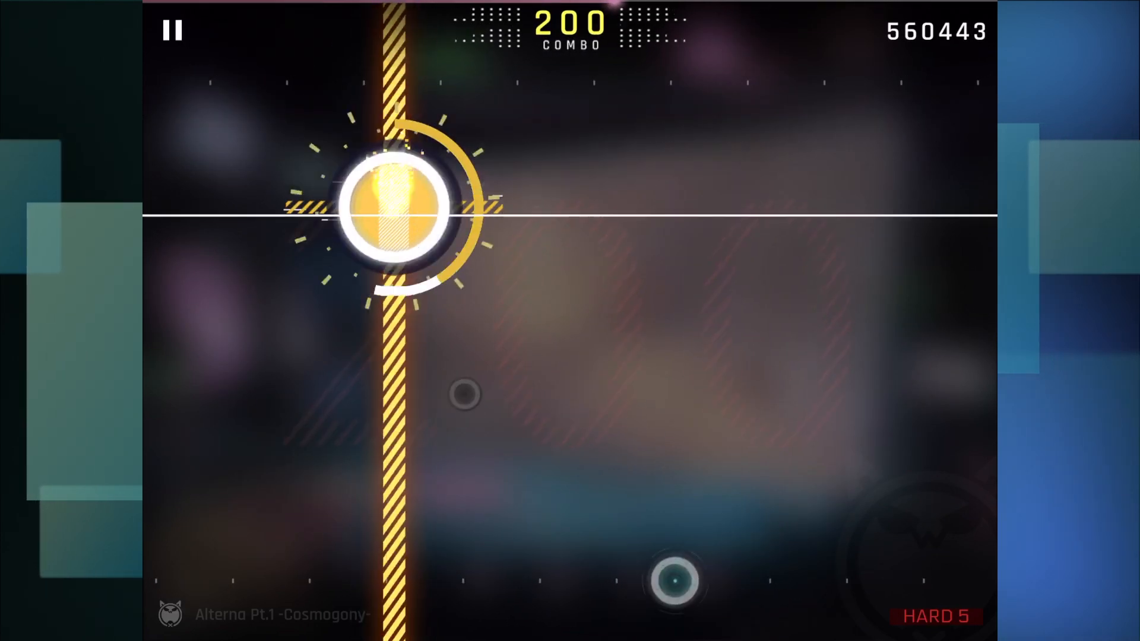